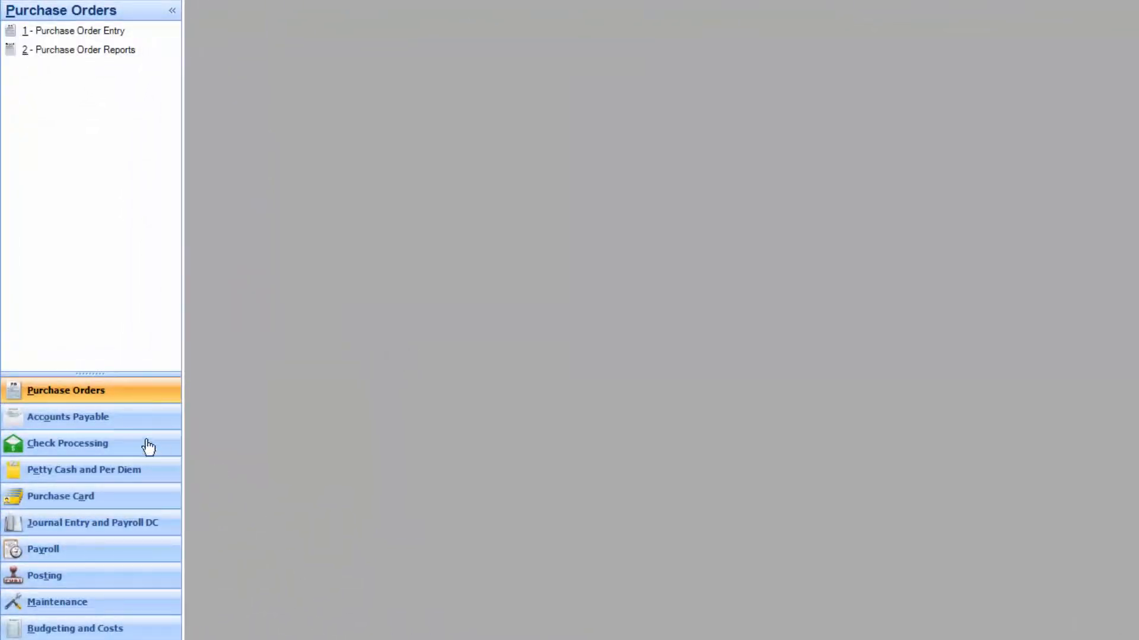
{"action": "mouse_move", "coordinate": [139, 440]}
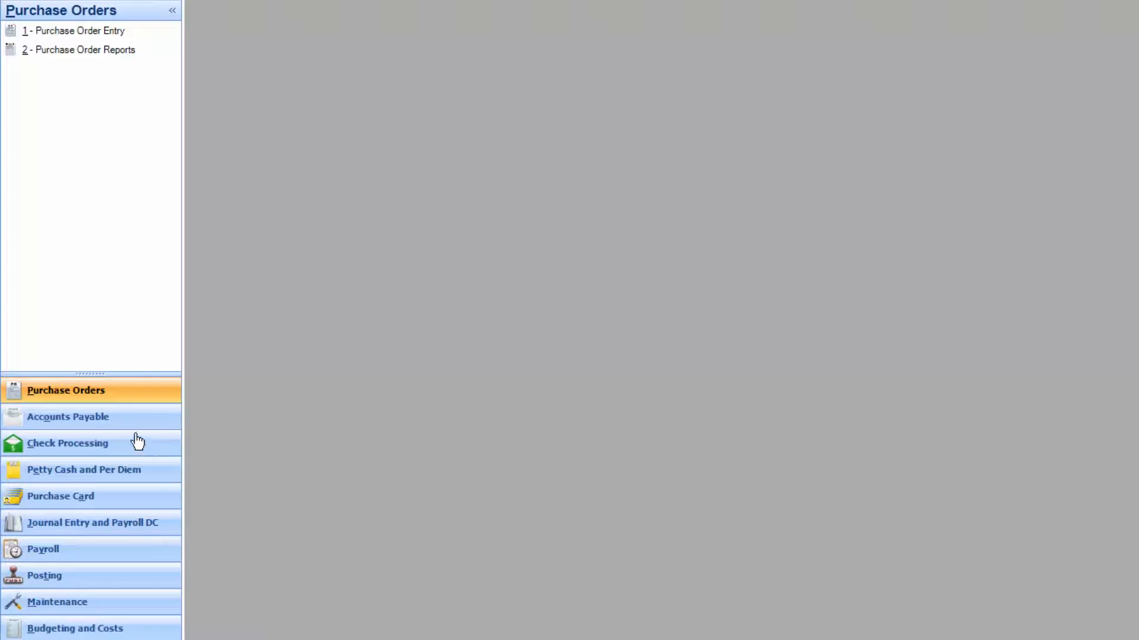
- Go to the Accounts Payable module and choose 1 - Invoice Entry
{"action": "left_click", "coordinate": [67, 416]}
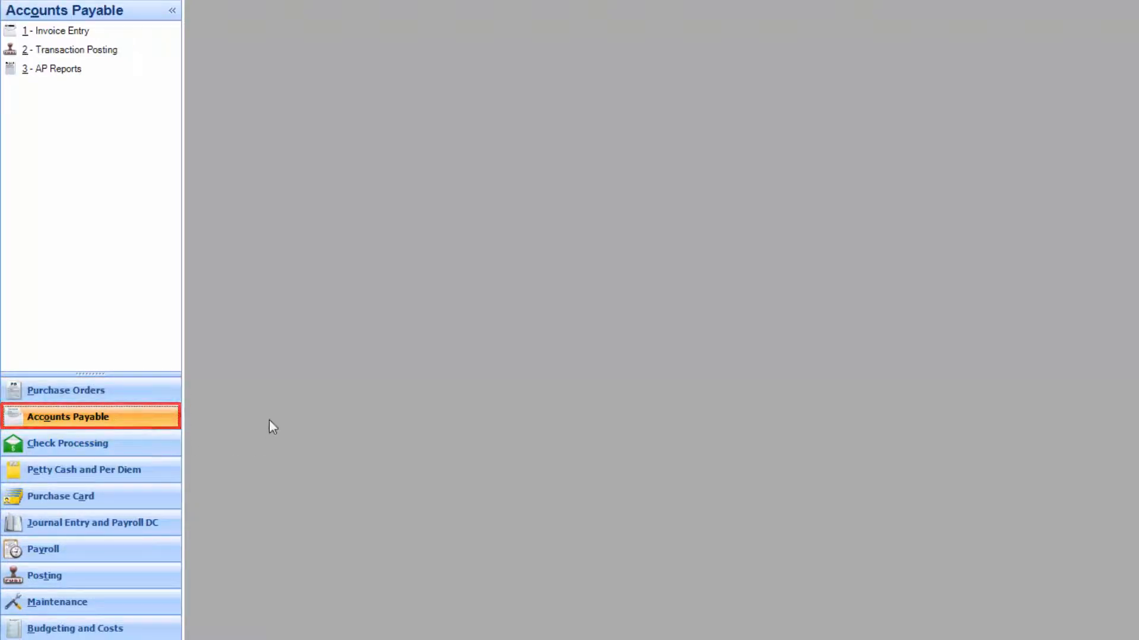
{"action": "left_click", "coordinate": [61, 30]}
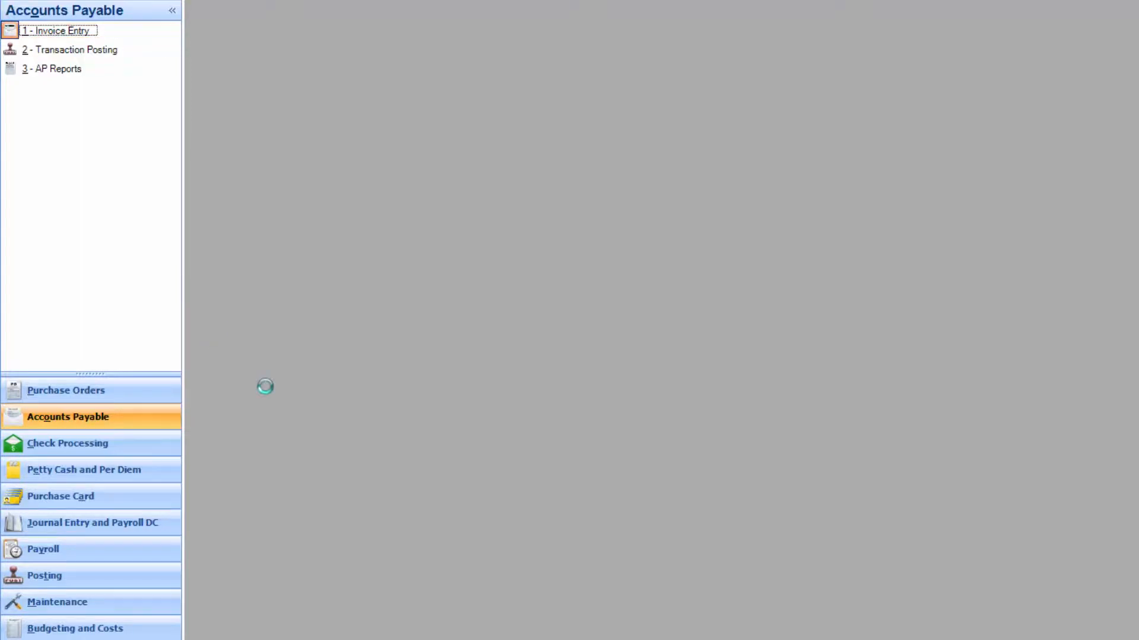
{"action": "left_click", "coordinate": [58, 30]}
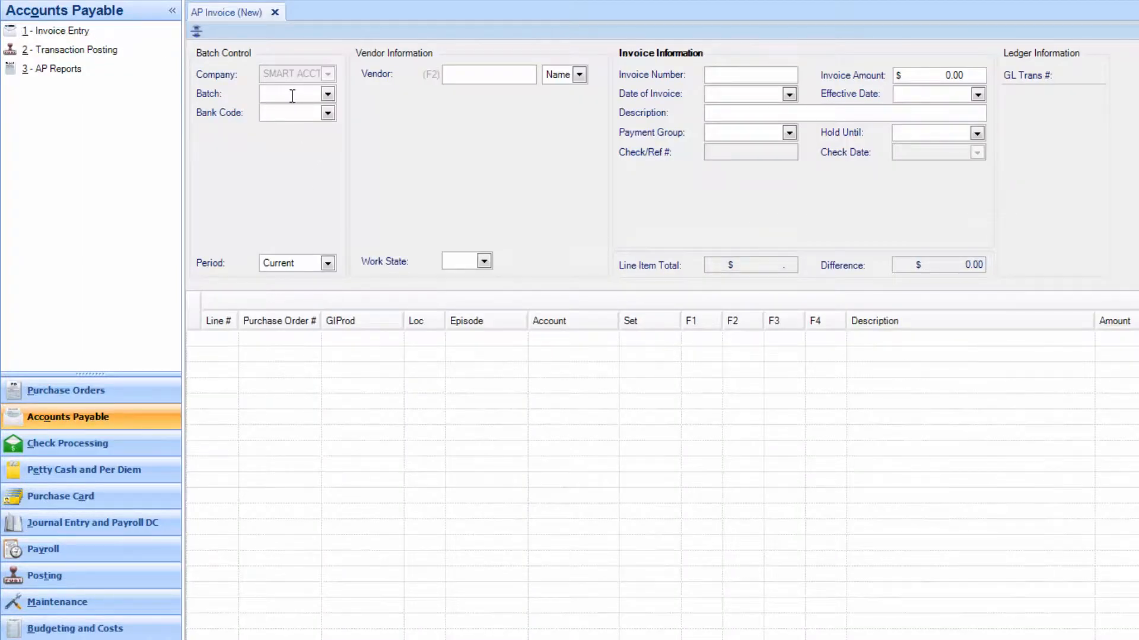
{"action": "type", "text": "ep0515"}
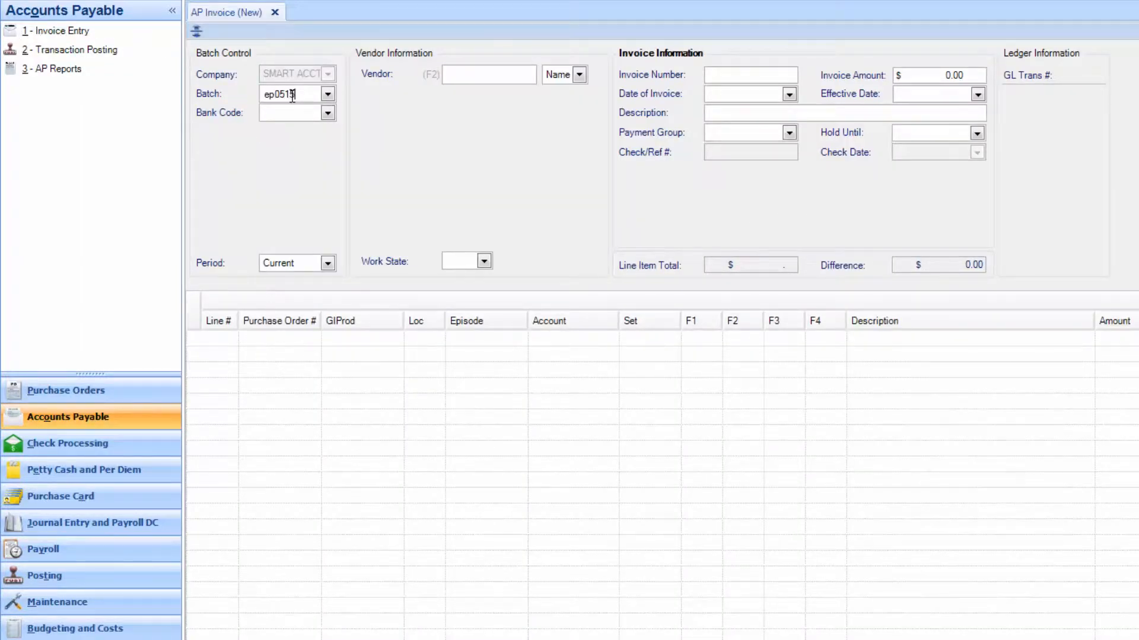
{"action": "left_click", "coordinate": [293, 113]}
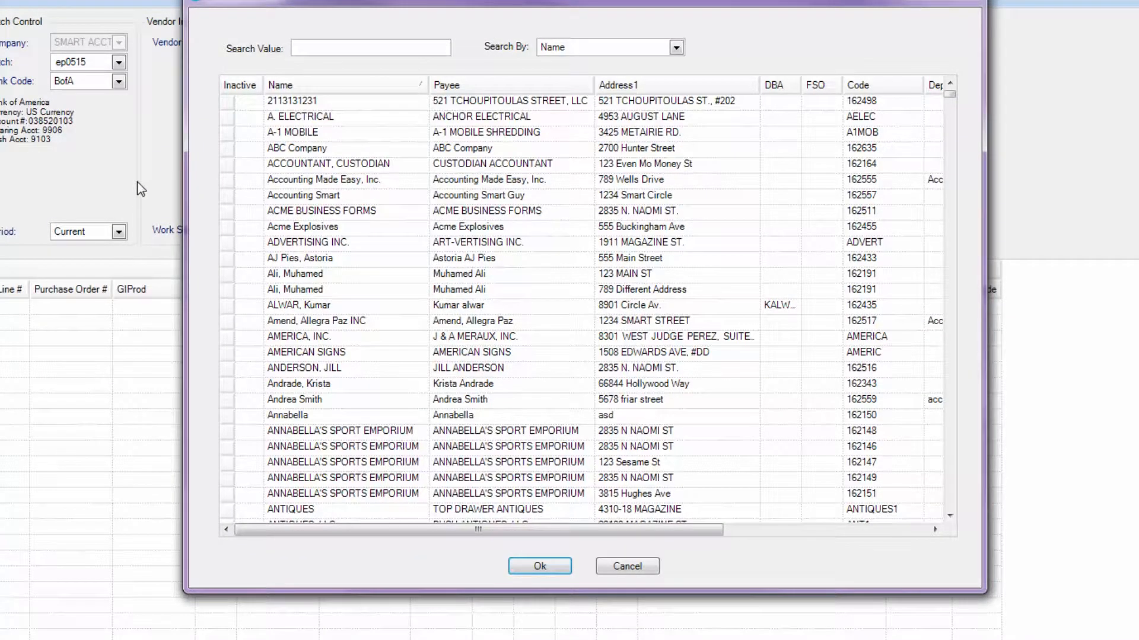
{"action": "type", "text": "KAUFMAN"}
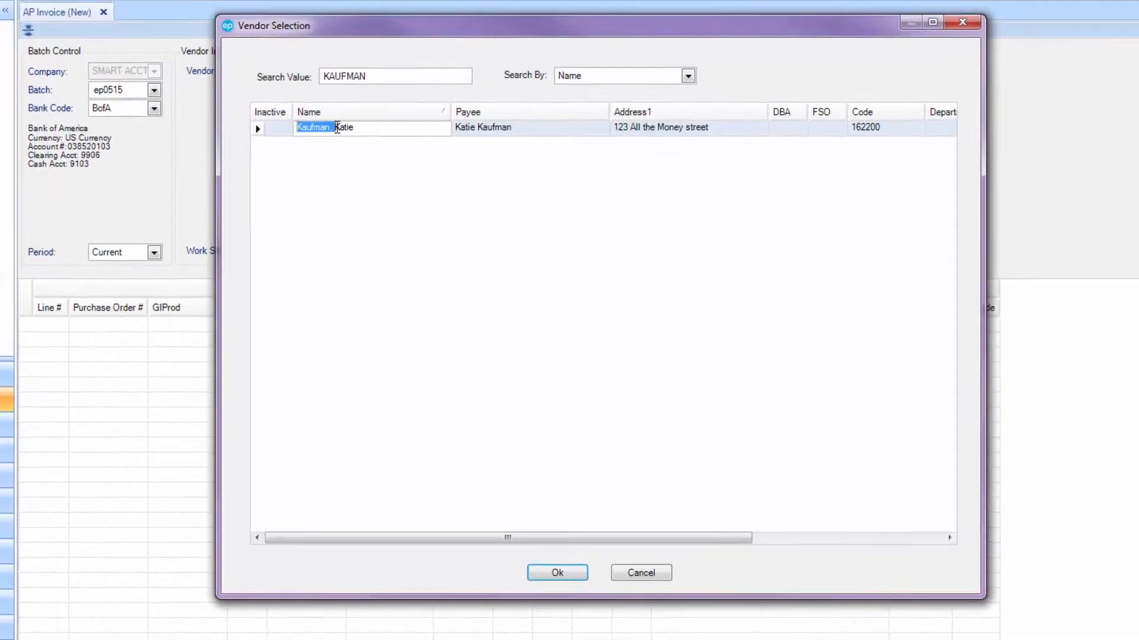
{"action": "left_click", "coordinate": [557, 573]}
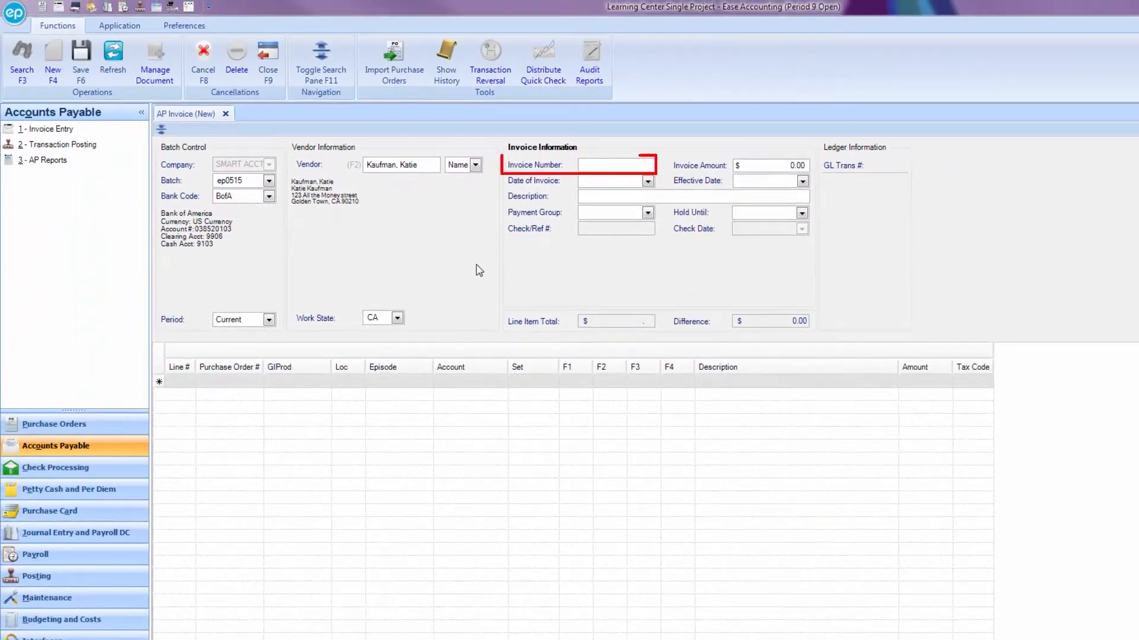
{"action": "type", "text": "898"}
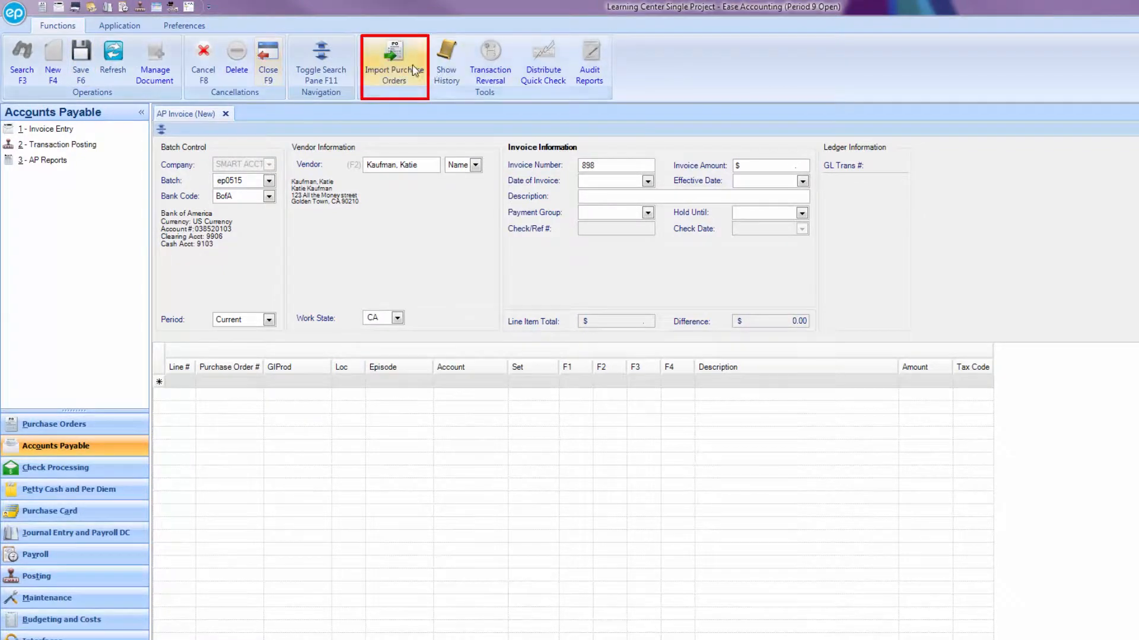
- Mark the PO 227 and PO 723 ($575.00) lines for import and save the selection
{"action": "left_click", "coordinate": [394, 65]}
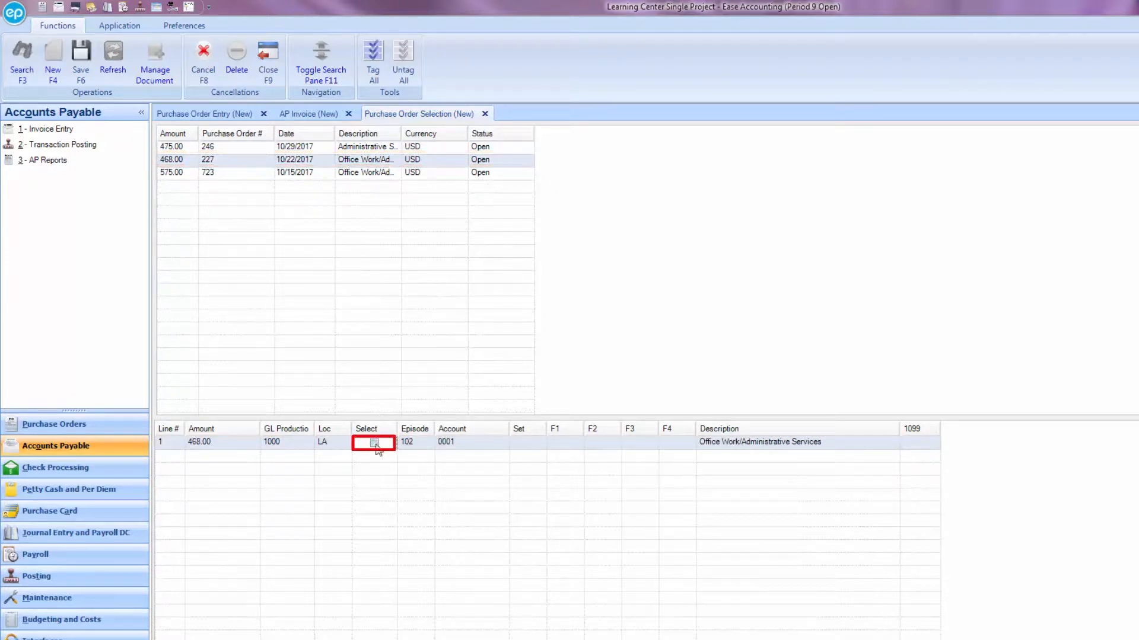
{"action": "left_click", "coordinate": [290, 172]}
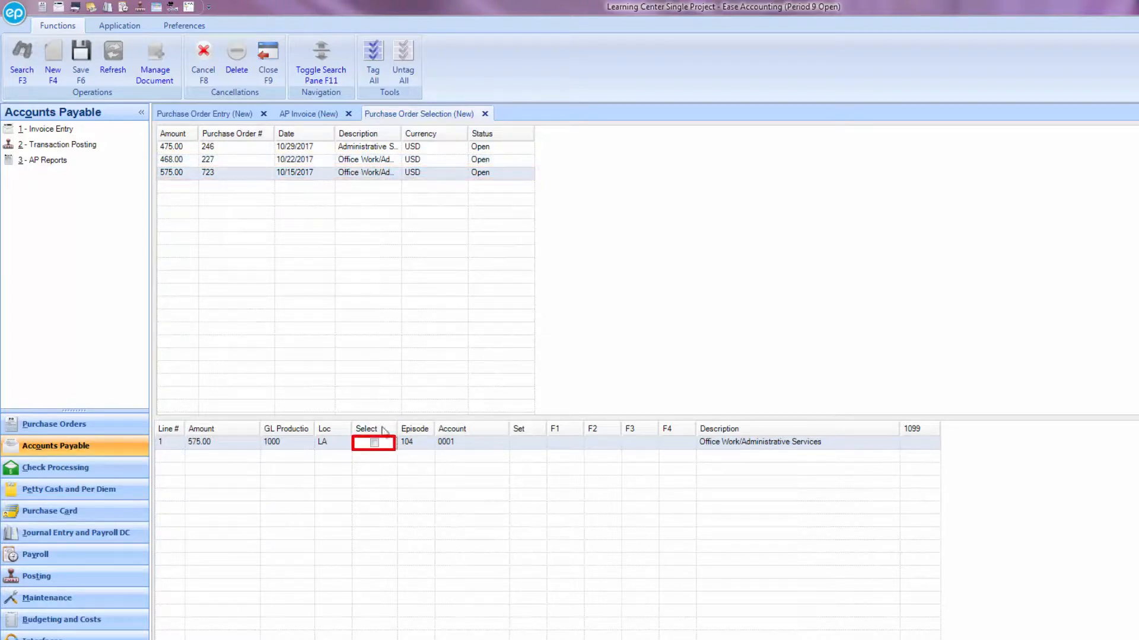
{"action": "left_click", "coordinate": [373, 443]}
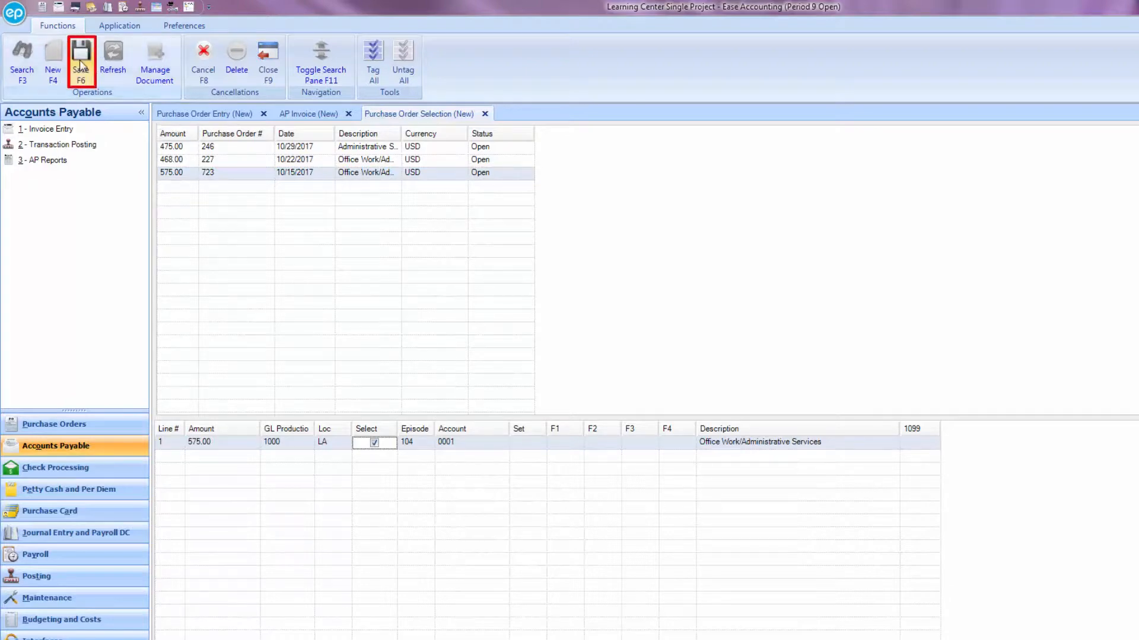
{"action": "left_click", "coordinate": [80, 62]}
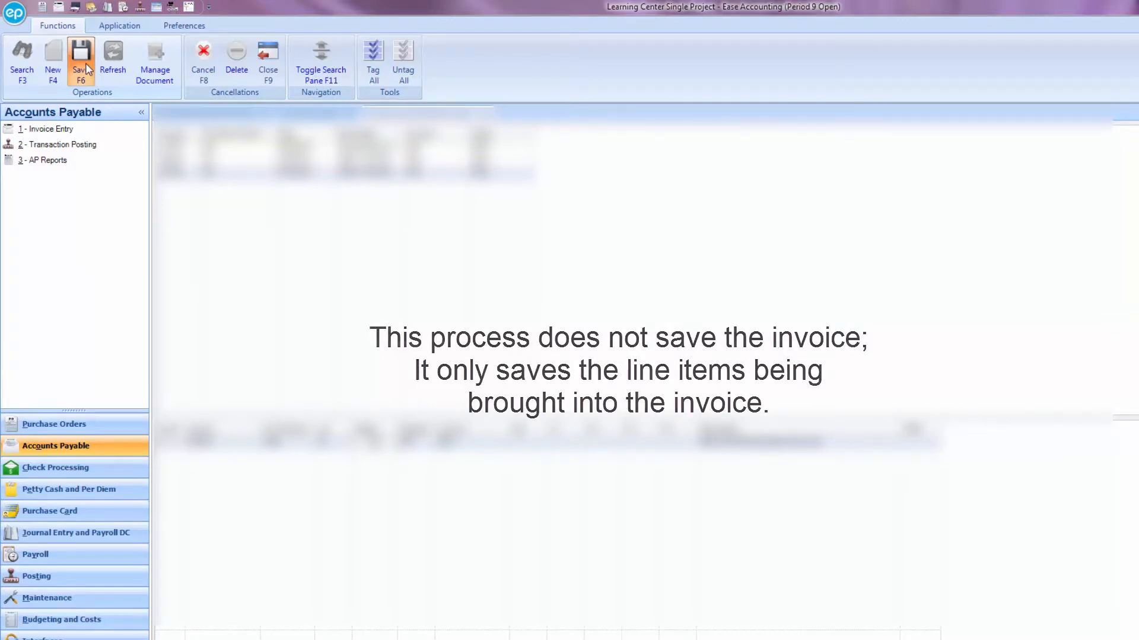
{"action": "left_click", "coordinate": [80, 62]}
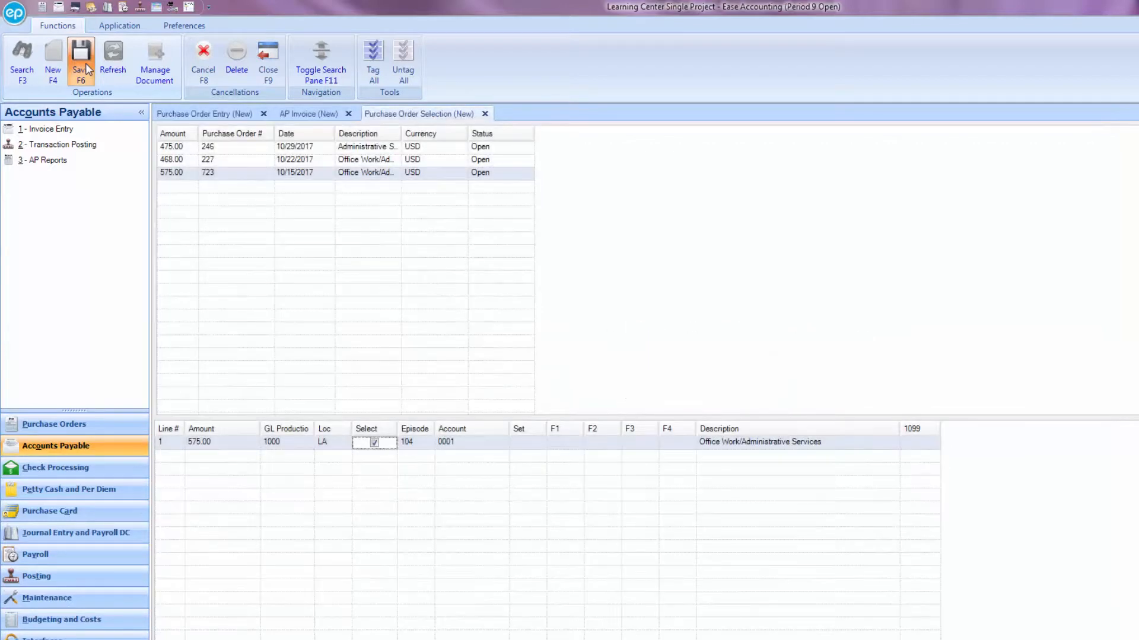
- Import the marked PO lines and use 'Office Work/Administrative Services' as the invoice description
{"action": "left_click", "coordinate": [81, 62]}
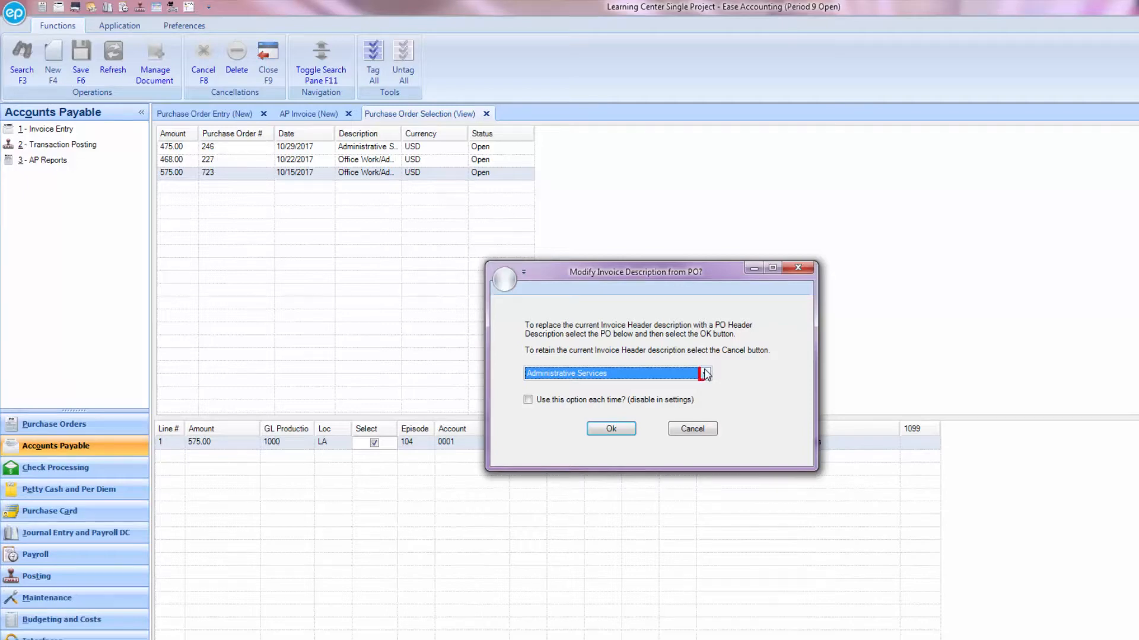
{"action": "left_click", "coordinate": [703, 373]}
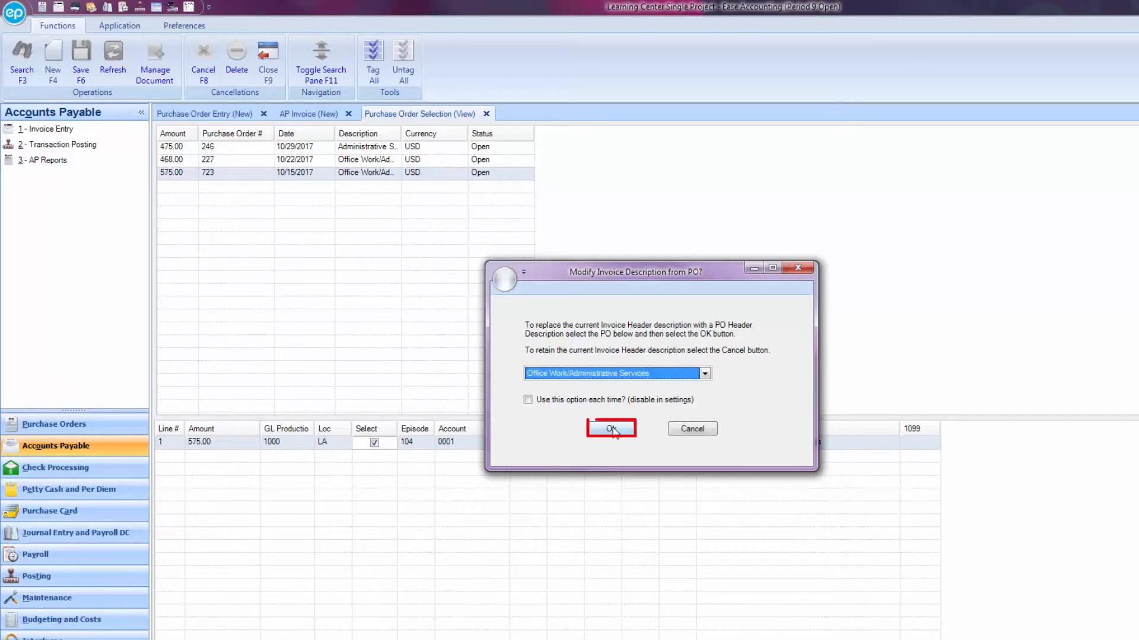
{"action": "left_click", "coordinate": [610, 429]}
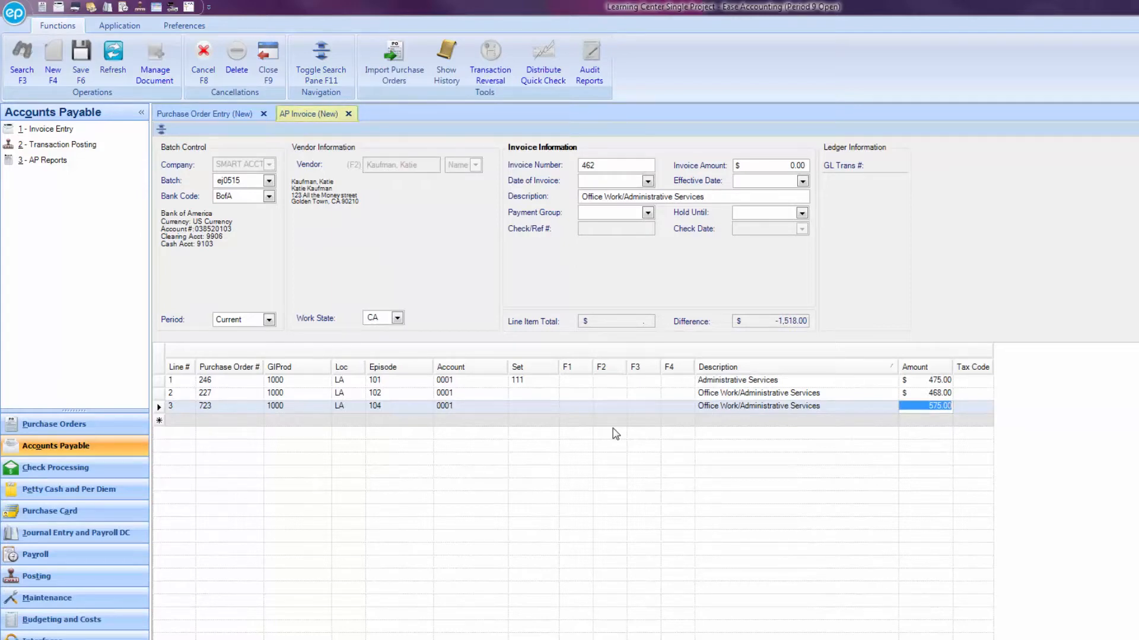
- Date the invoice 11/1/2017, enter amount 1518, save and confirm transaction 248
{"action": "left_click", "coordinate": [646, 181]}
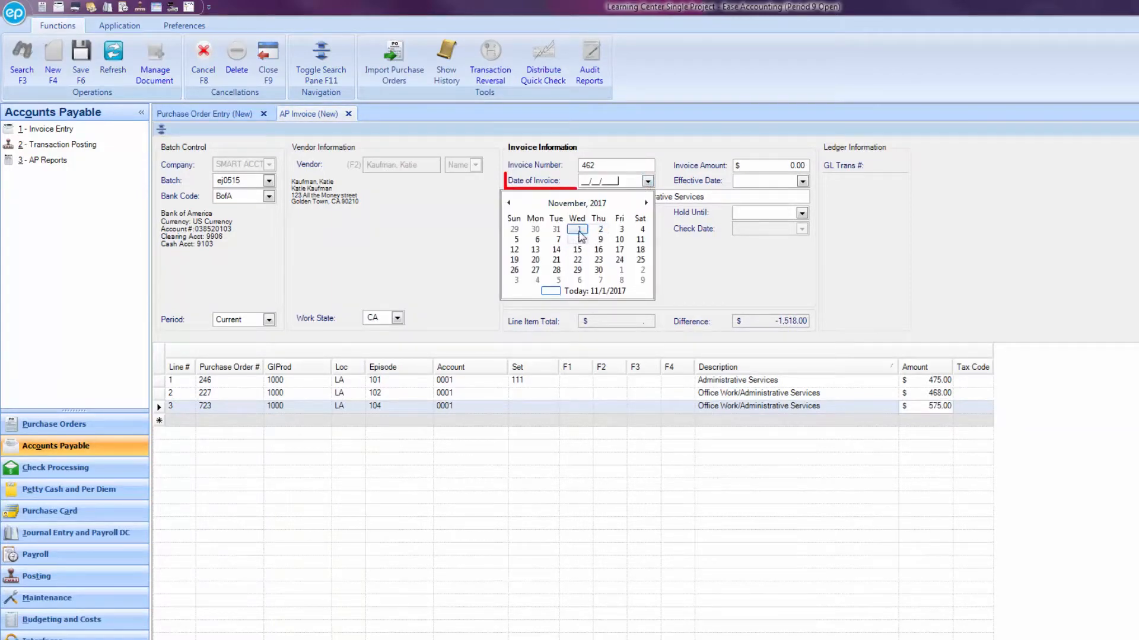
{"action": "left_click", "coordinate": [577, 229]}
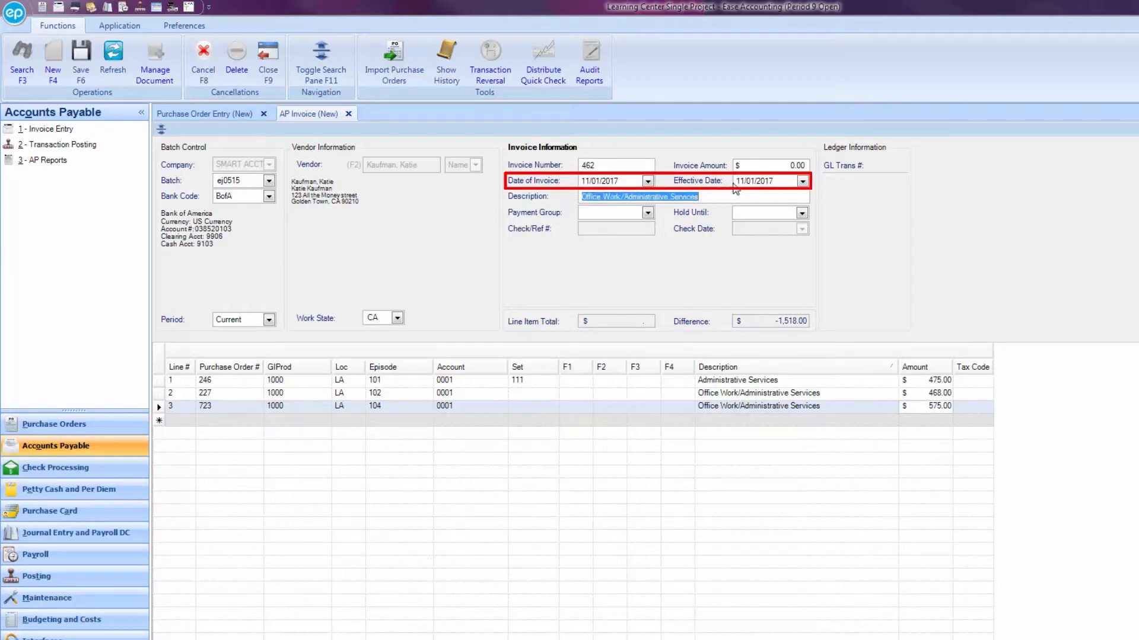
{"action": "type", "text": "1518"}
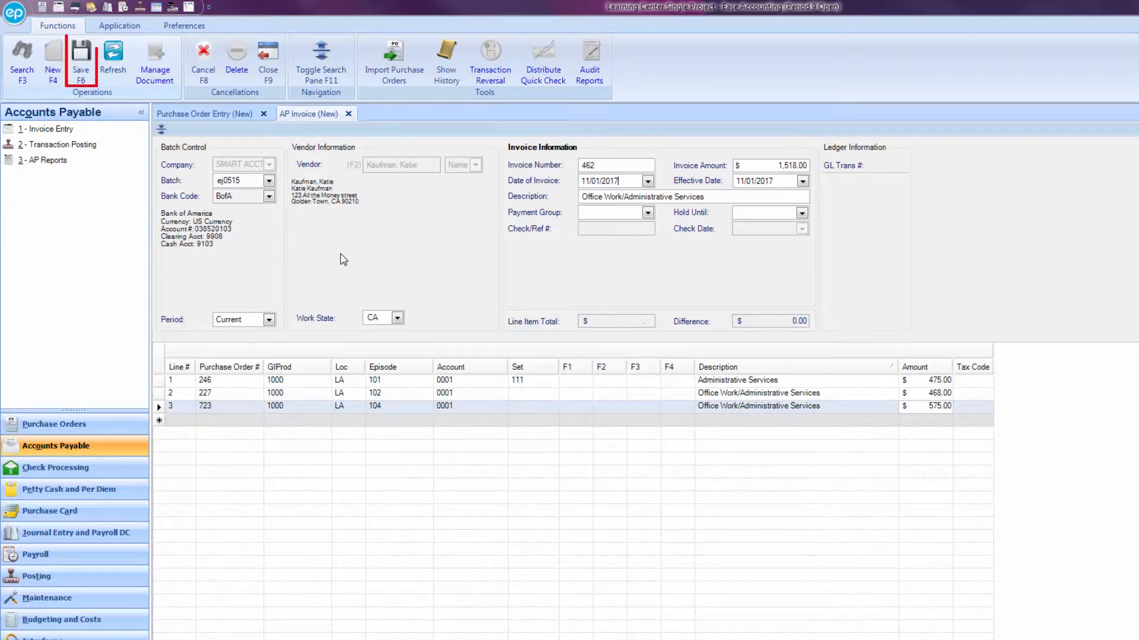
{"action": "left_click", "coordinate": [81, 59]}
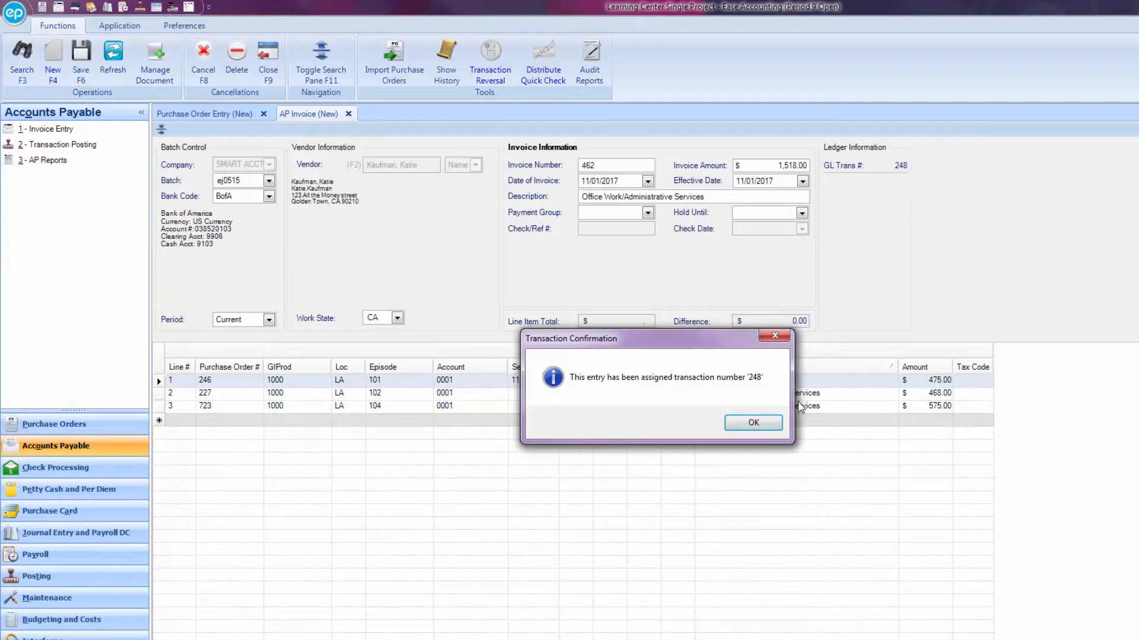
{"action": "left_click", "coordinate": [752, 423]}
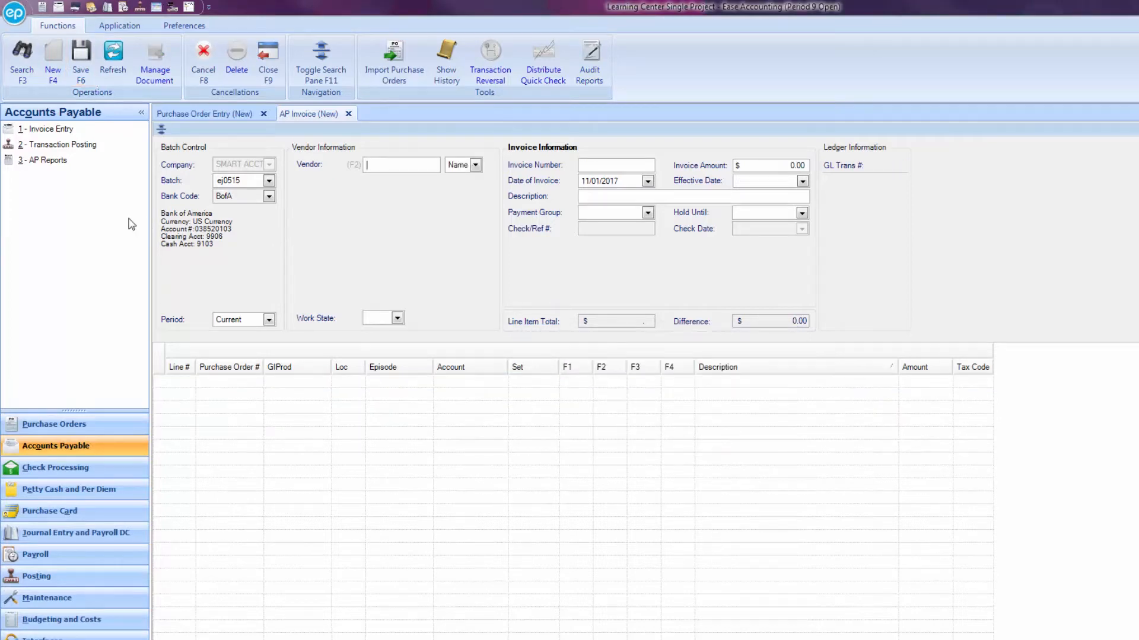
- In 2 - Transaction Posting, mark transaction 248 Approved to Post and post it
{"action": "left_click", "coordinate": [58, 145]}
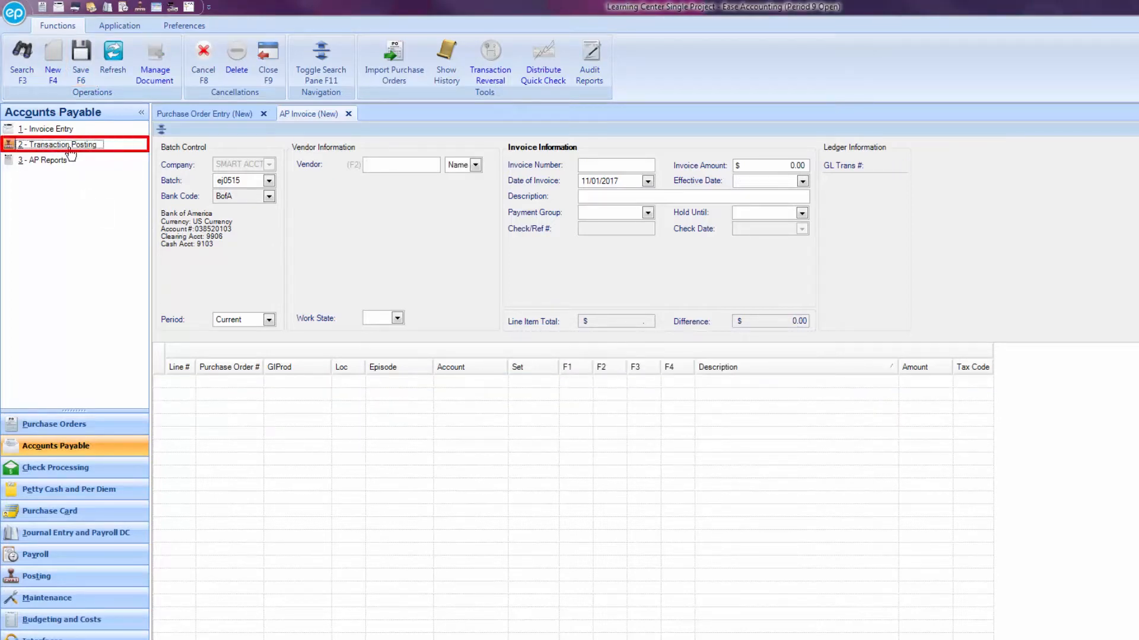
{"action": "left_click", "coordinate": [59, 143]}
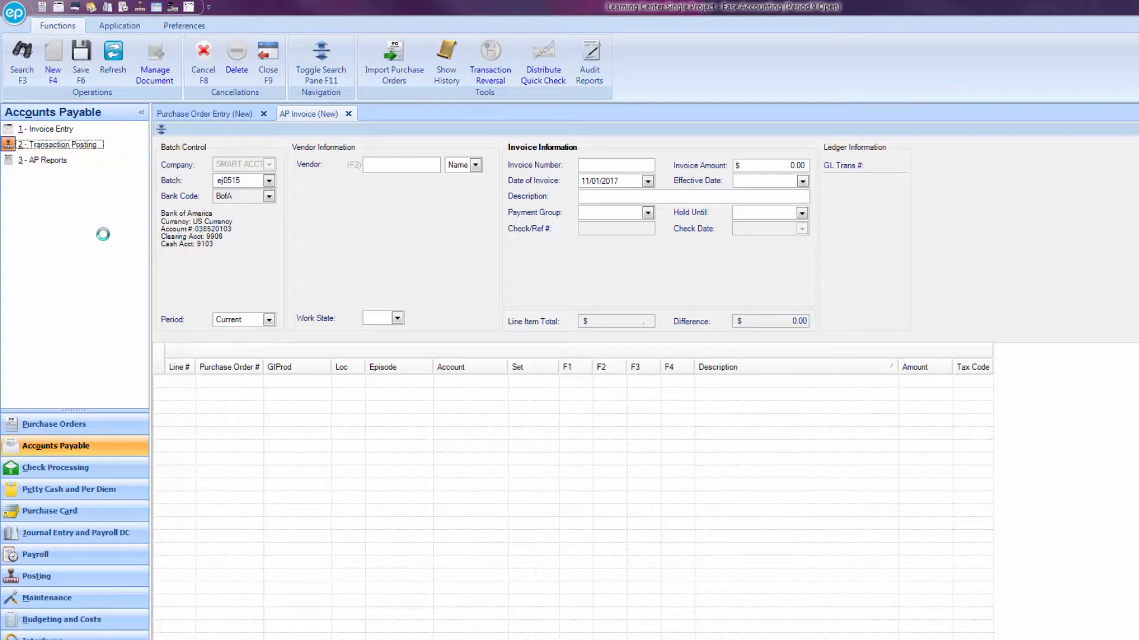
{"action": "left_click", "coordinate": [58, 144]}
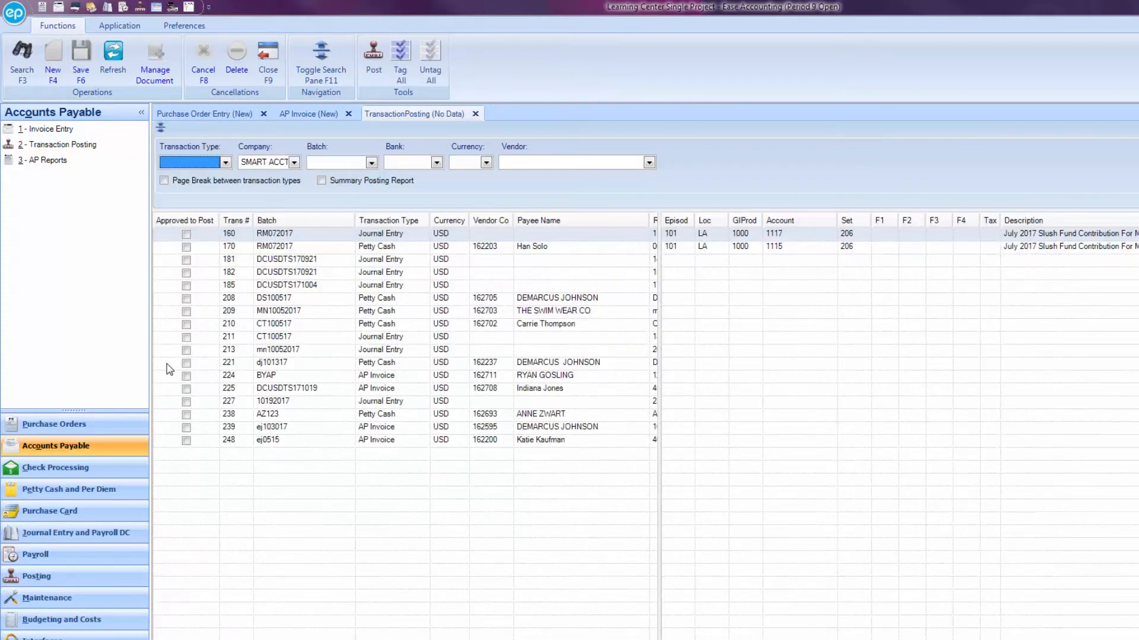
{"action": "left_click", "coordinate": [187, 440]}
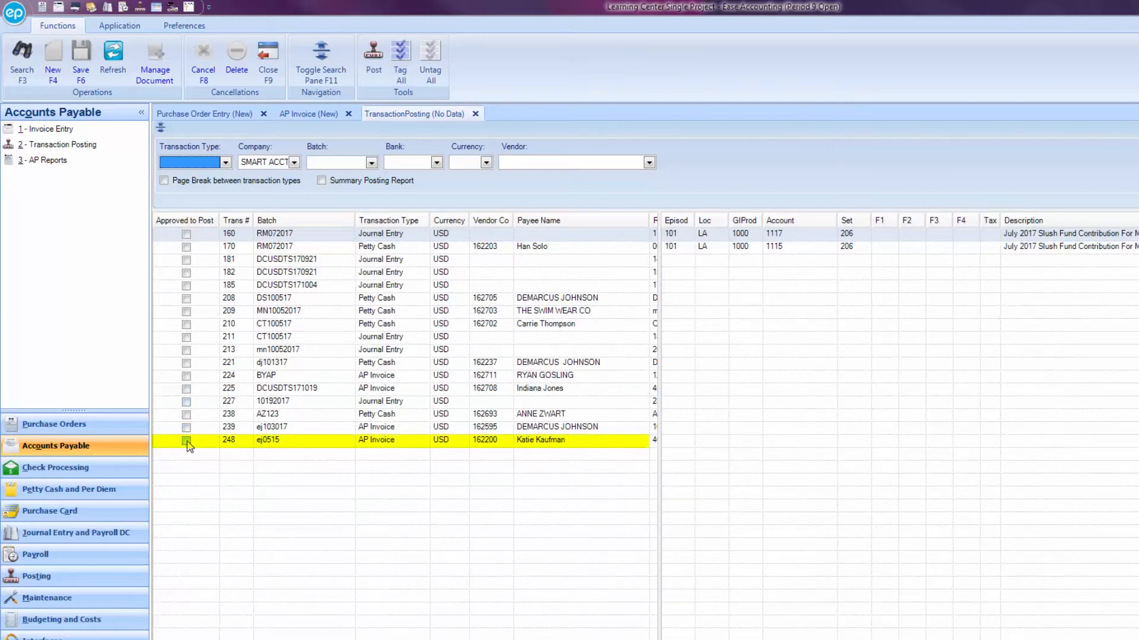
{"action": "left_click", "coordinate": [187, 440]}
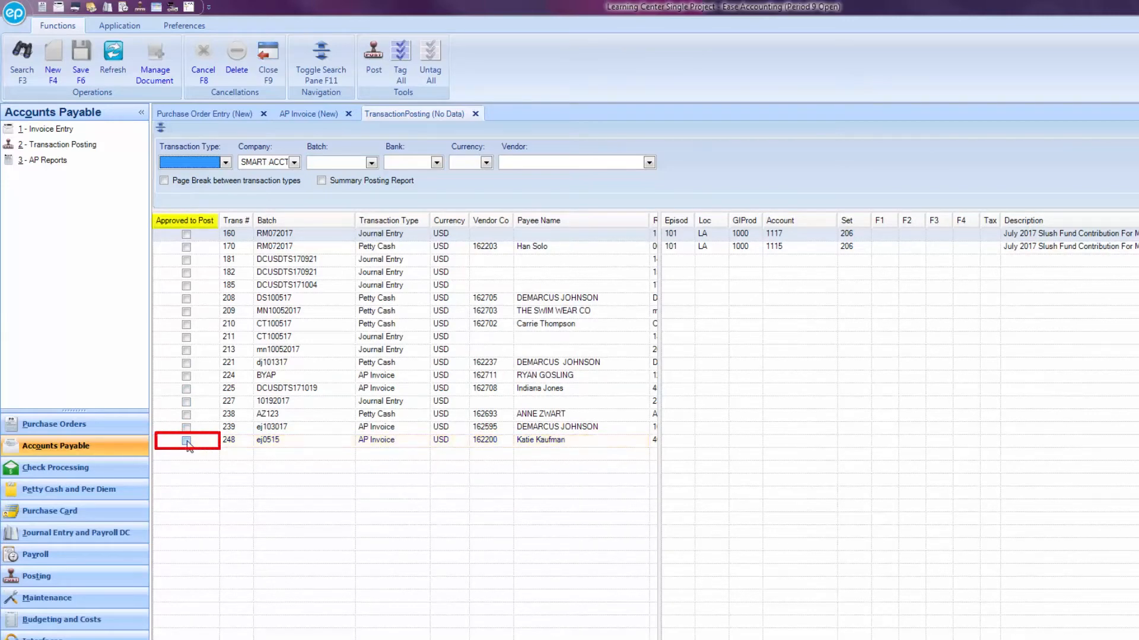
{"action": "left_click", "coordinate": [186, 440]}
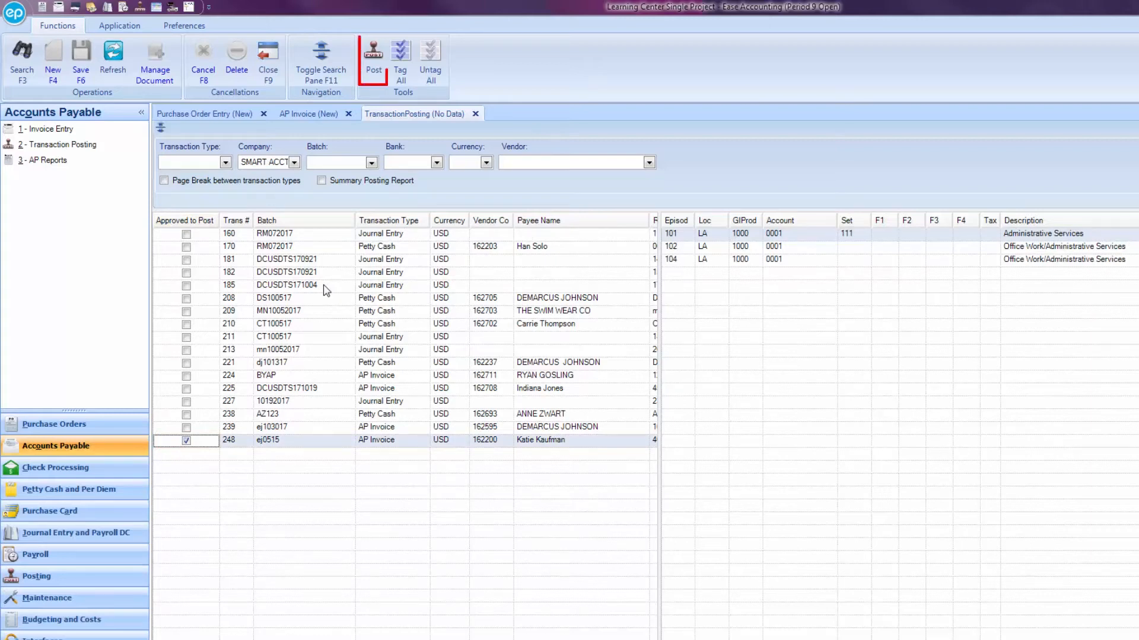
{"action": "left_click", "coordinate": [373, 55]}
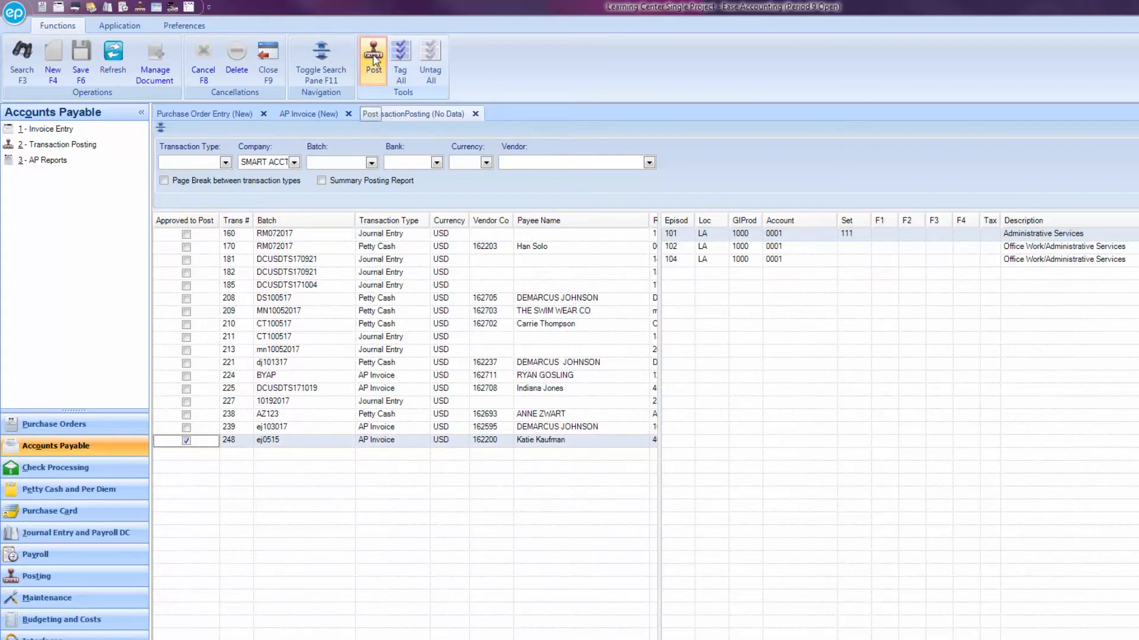
{"action": "left_click", "coordinate": [372, 59]}
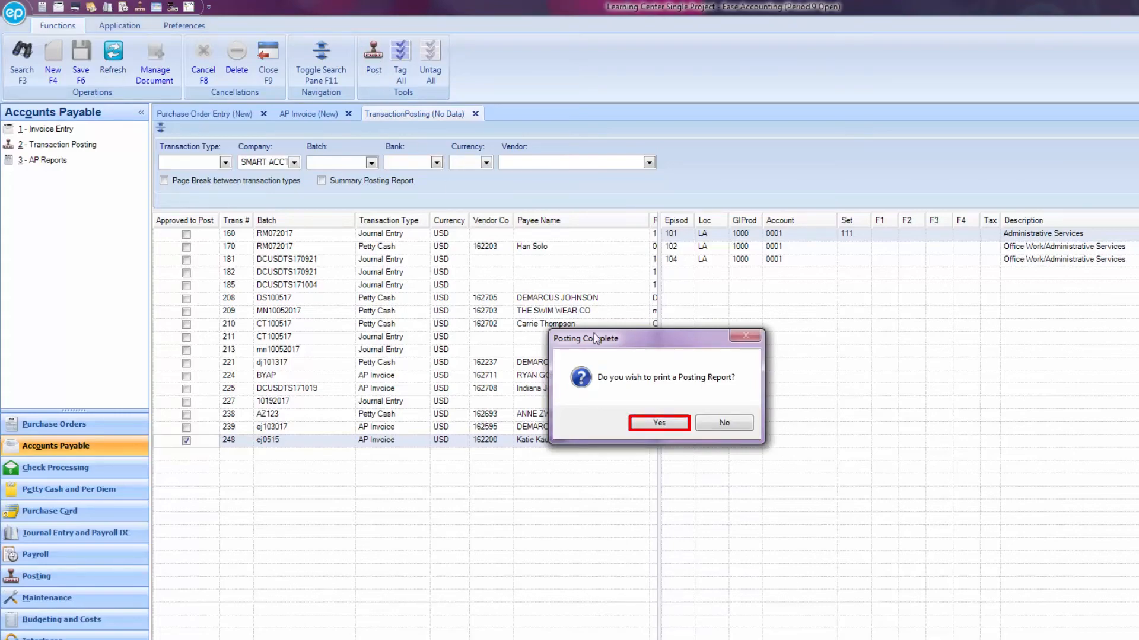